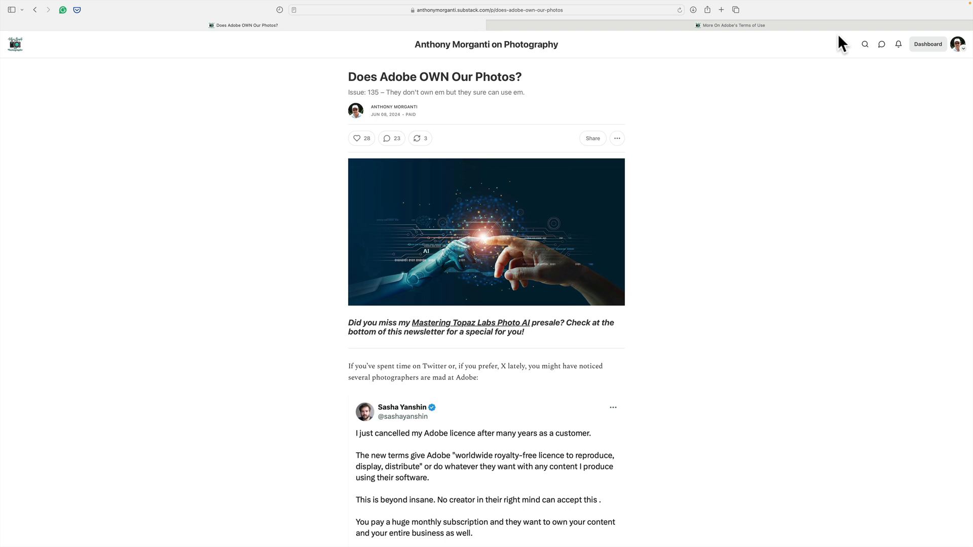
# - Minimize the Safari window showing the Substack article to reveal the desktop
pyautogui.click(730, 25)
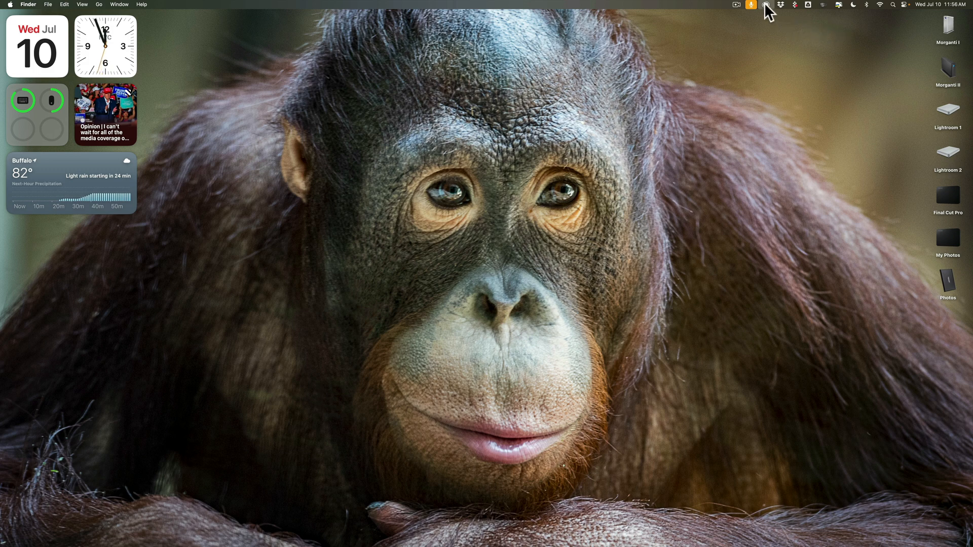
# - From the Creative Cloud menu bar app, go to Manage account on the web
pyautogui.click(750, 5)
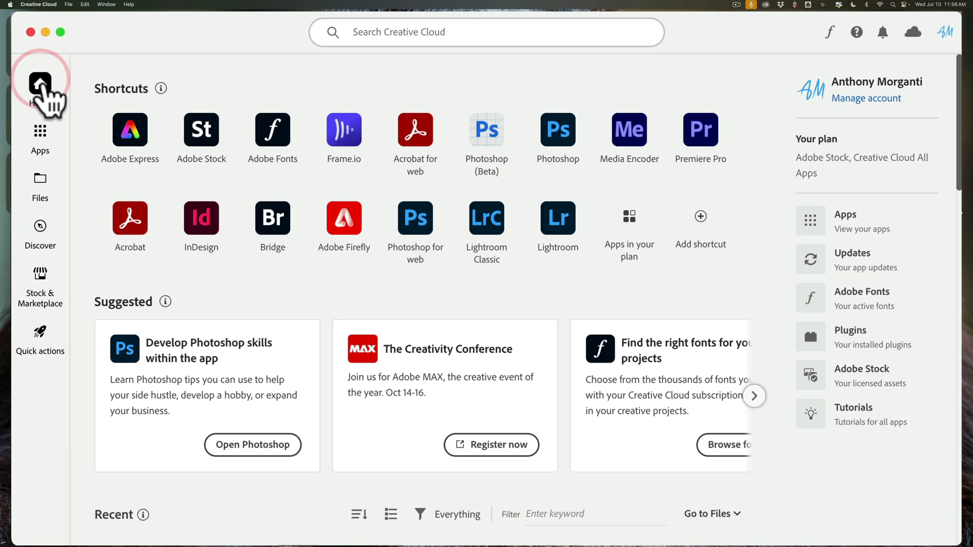
pyautogui.moveTo(655, 118)
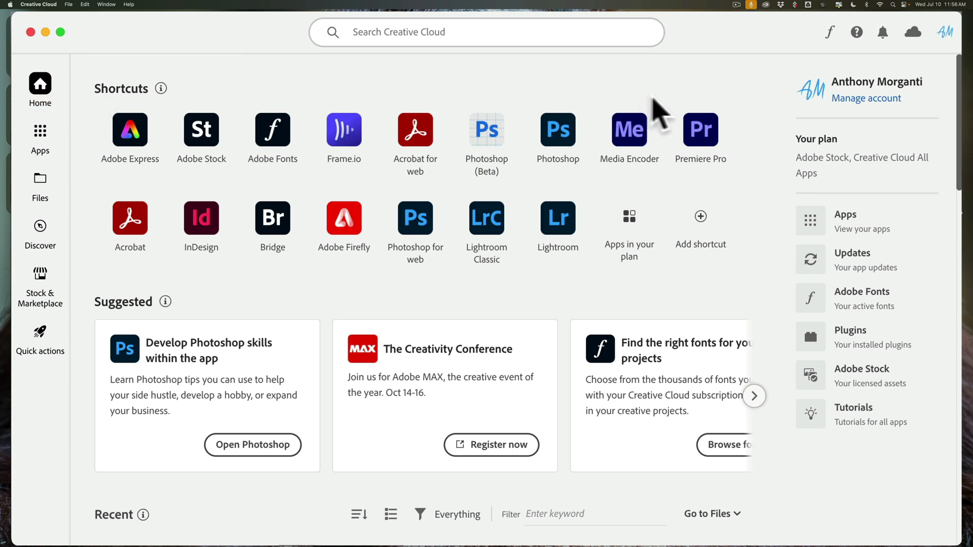
pyautogui.moveTo(877, 109)
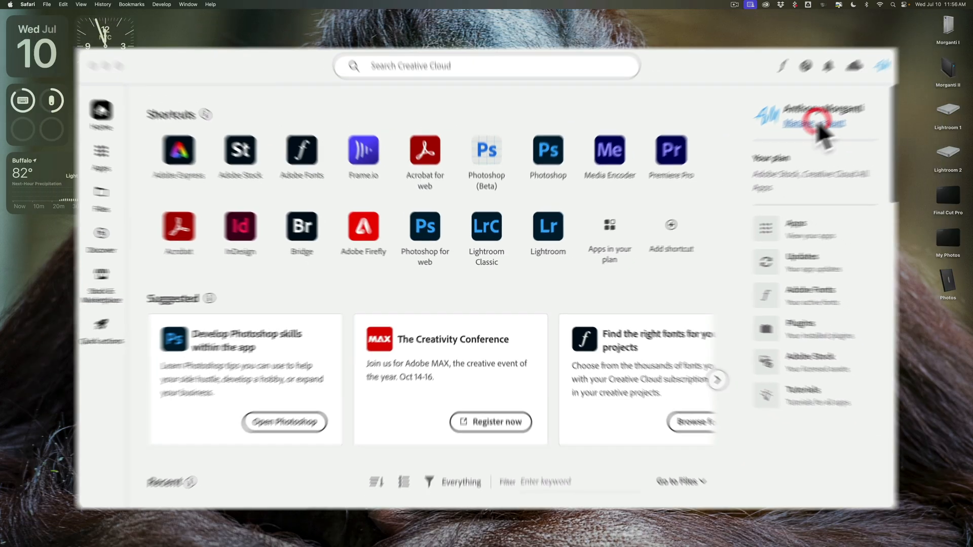
pyautogui.click(812, 121)
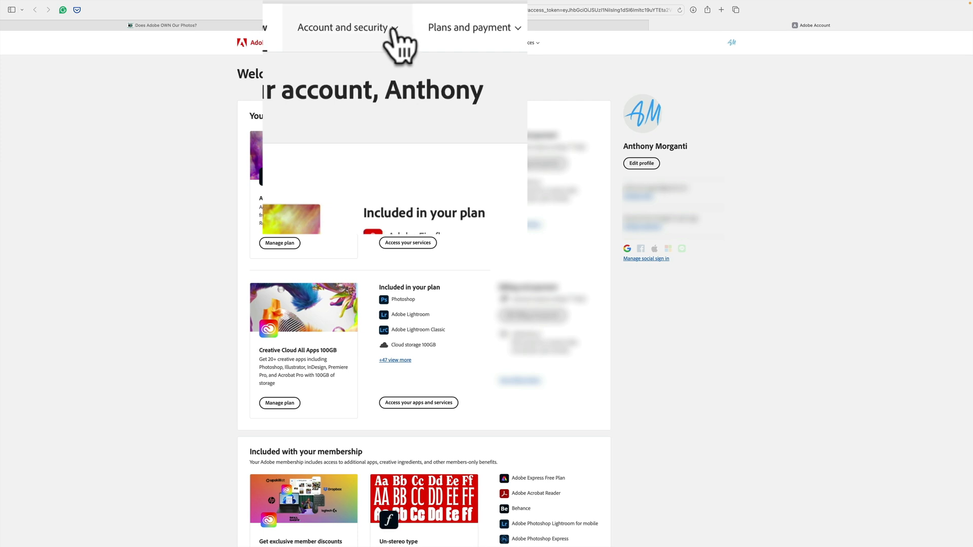
# - Choose Data and privacy settings from the Account and security menu
pyautogui.click(343, 28)
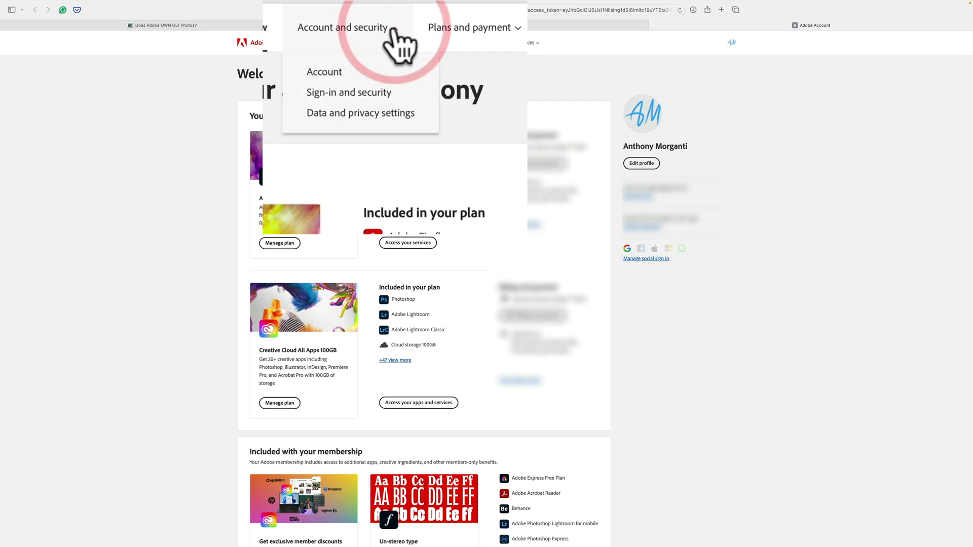
pyautogui.moveTo(361, 113)
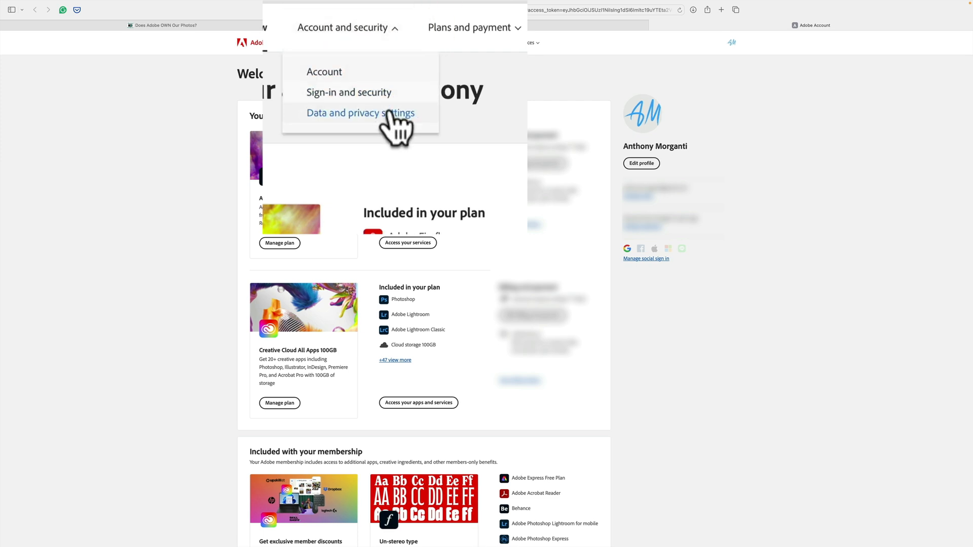
pyautogui.click(360, 113)
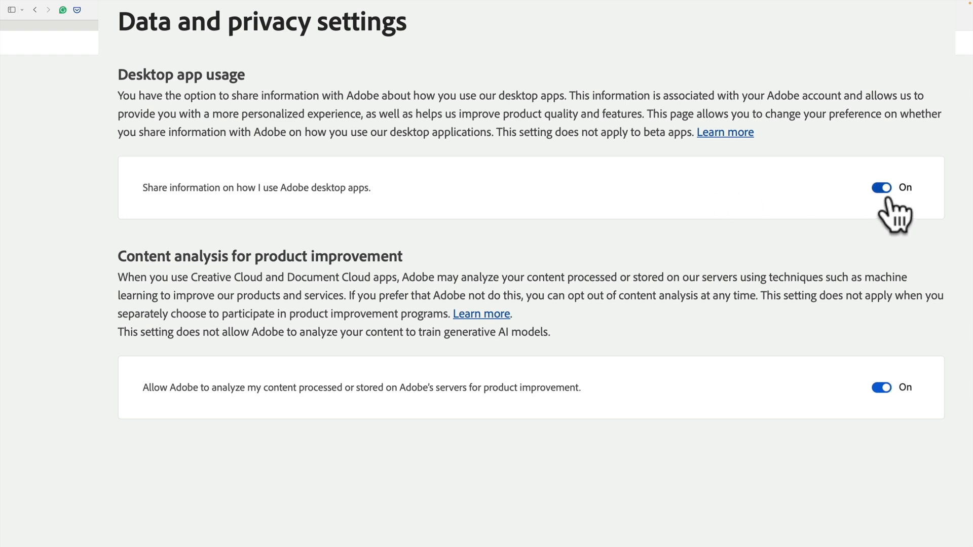
pyautogui.moveTo(221, 214)
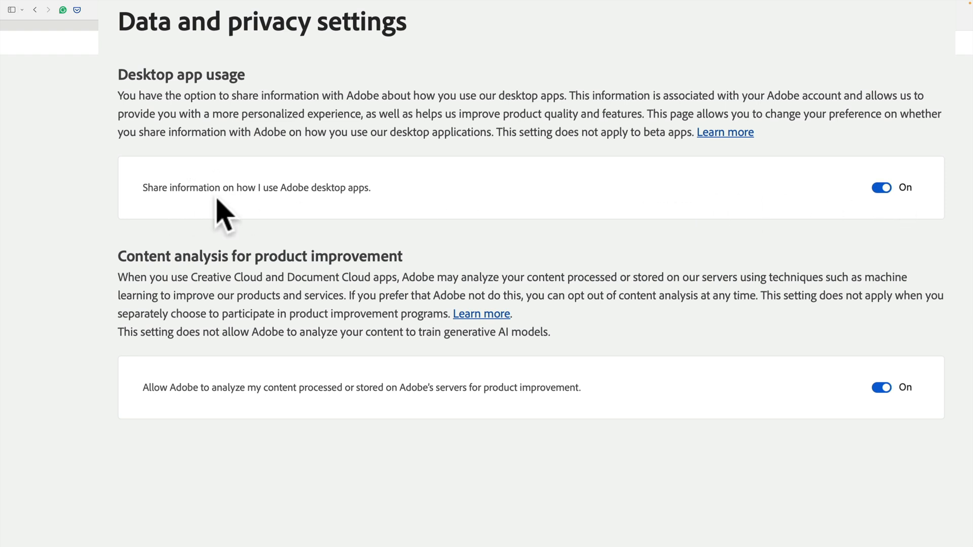
pyautogui.moveTo(334, 211)
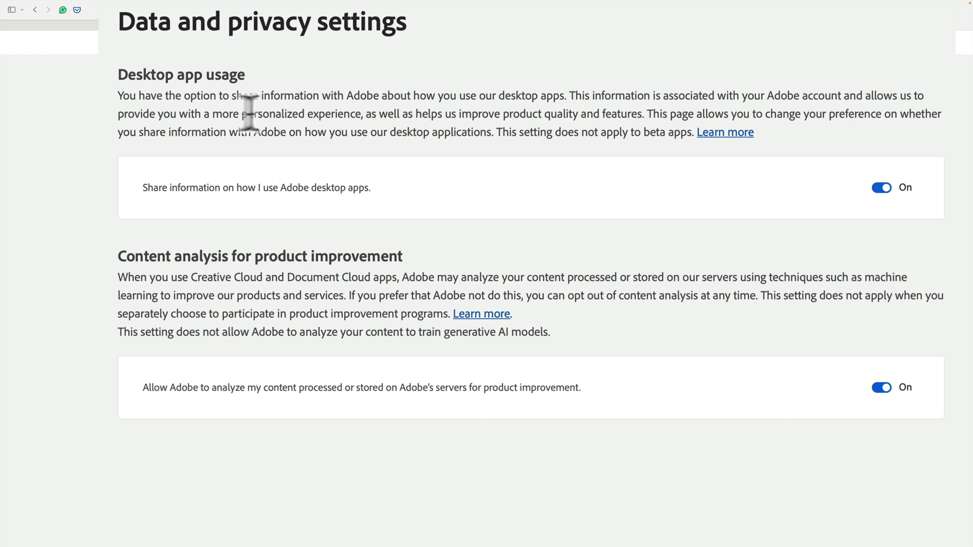
pyautogui.moveTo(433, 122)
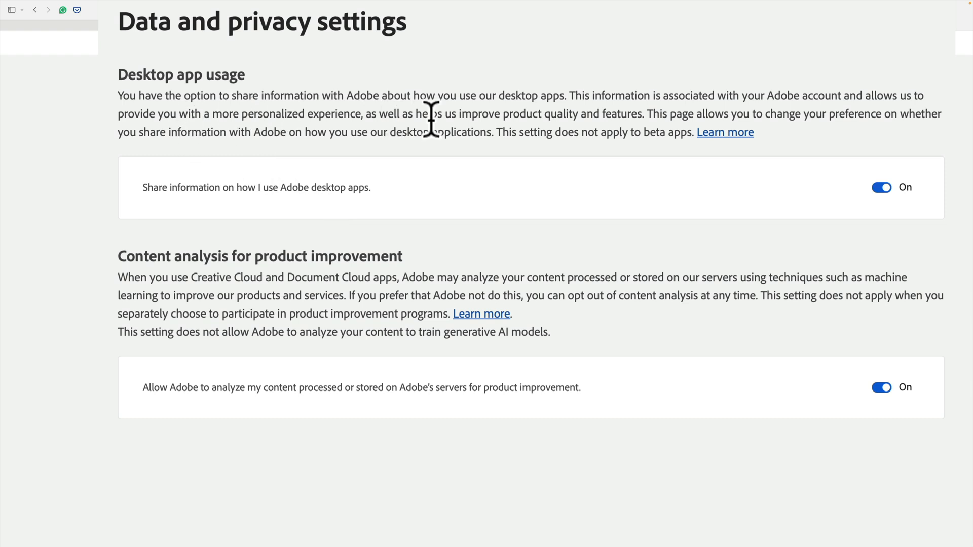
pyautogui.moveTo(787, 186)
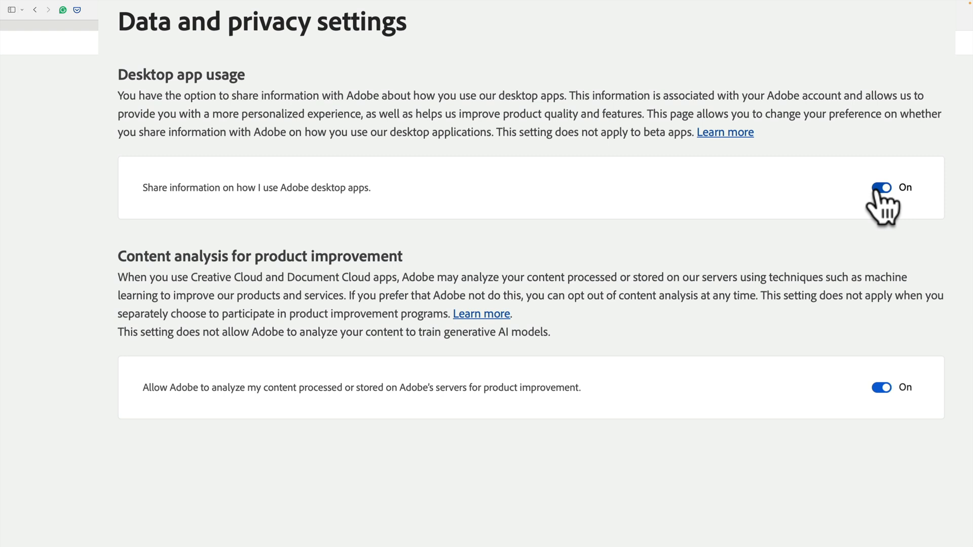
# - Switch off 'Share information on how I use Adobe desktop apps'
pyautogui.click(880, 187)
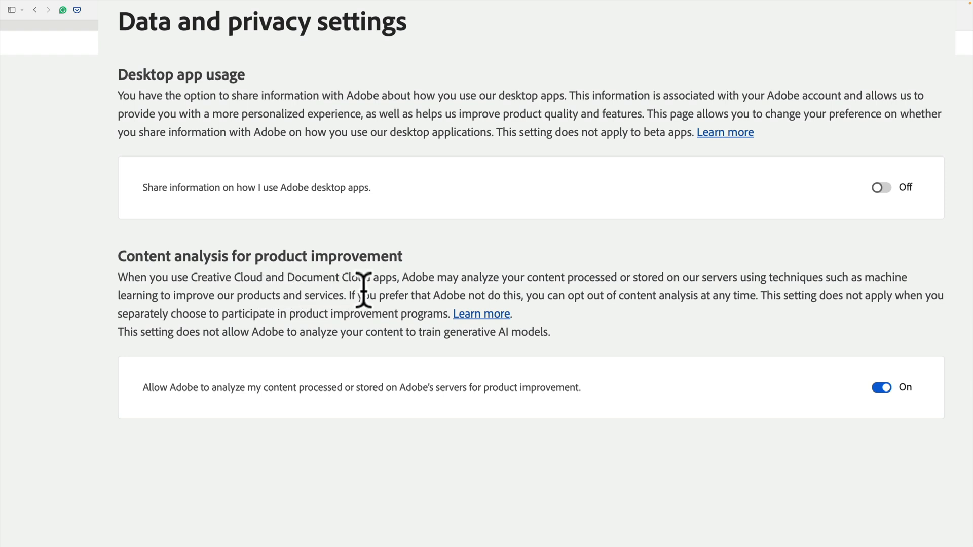
pyautogui.moveTo(371, 296)
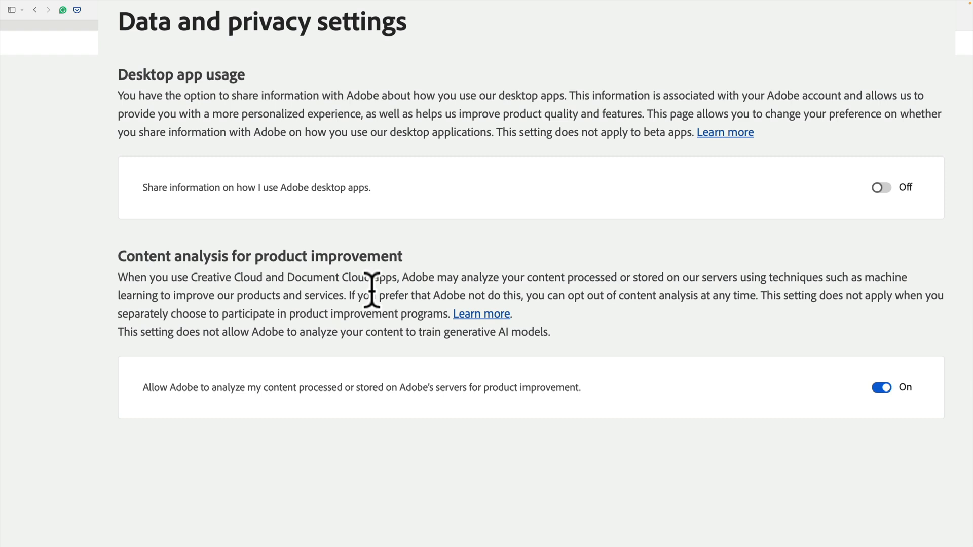
pyautogui.moveTo(338, 338)
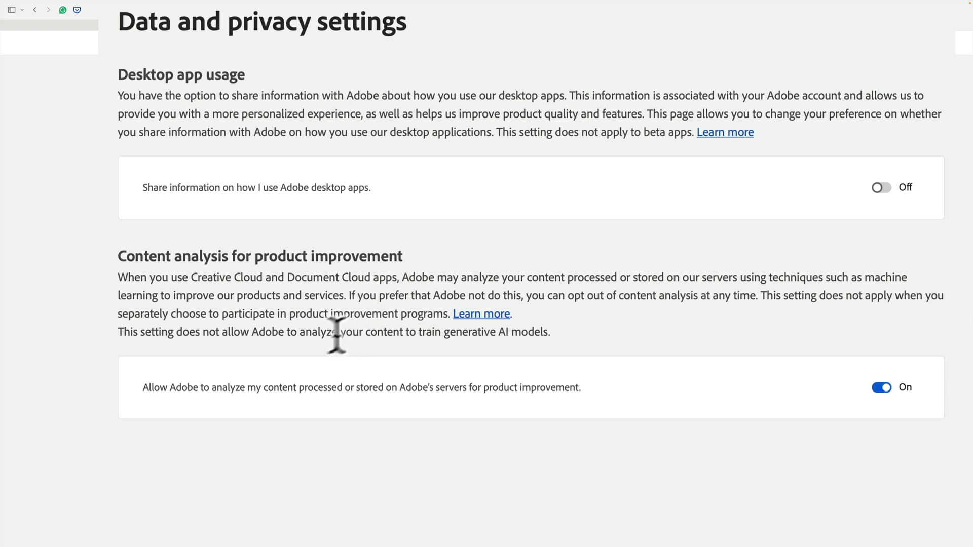
pyautogui.moveTo(366, 391)
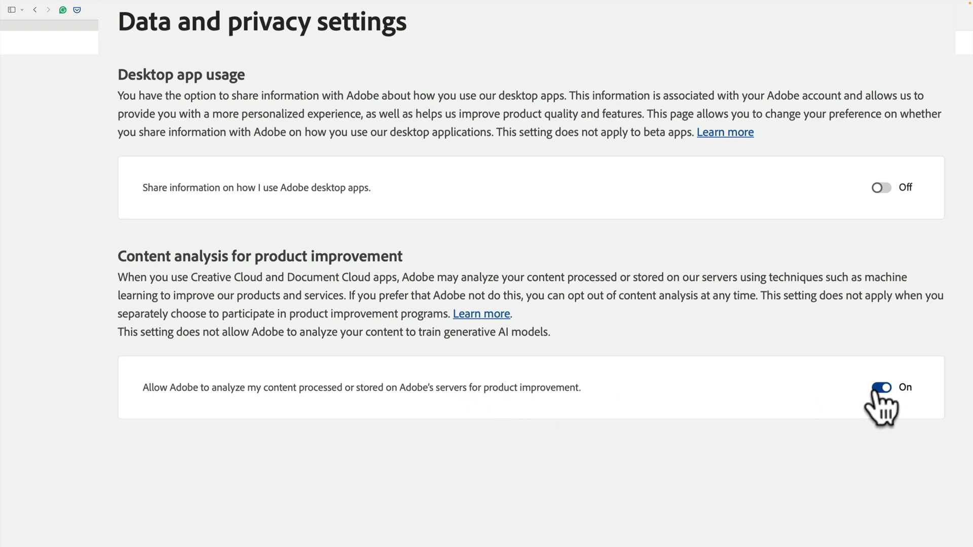
# - Switch off 'Allow Adobe to analyze my content' for product improvement
pyautogui.click(880, 387)
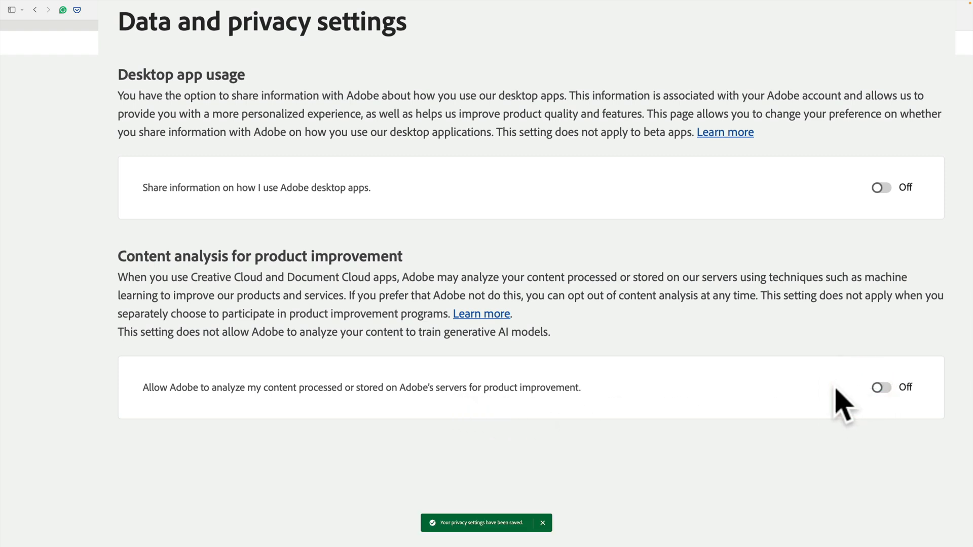